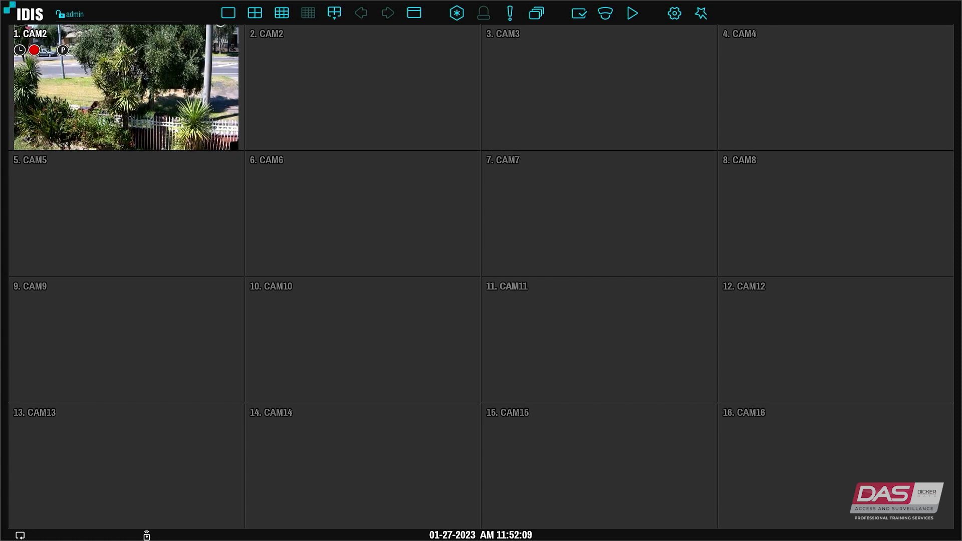
mouse_move(628, 45)
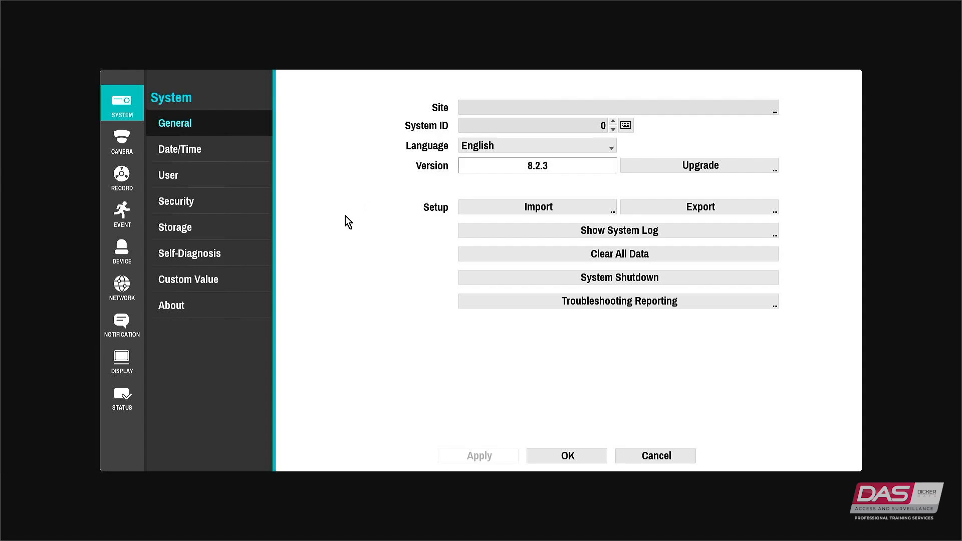
Open the setup menu from the live view to reach the Network General page.
click(122, 285)
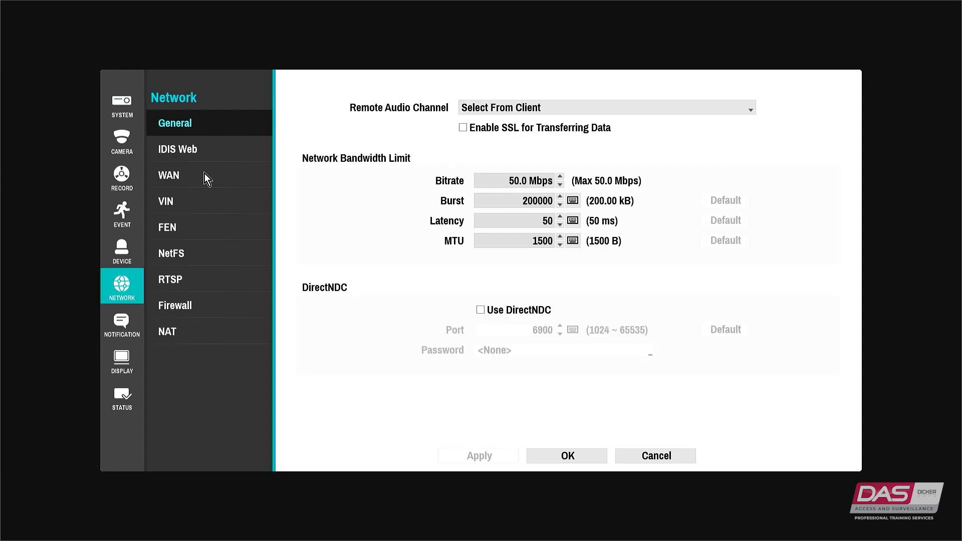
Show the WAN page with the IPv4 connection type on Manual.
click(168, 175)
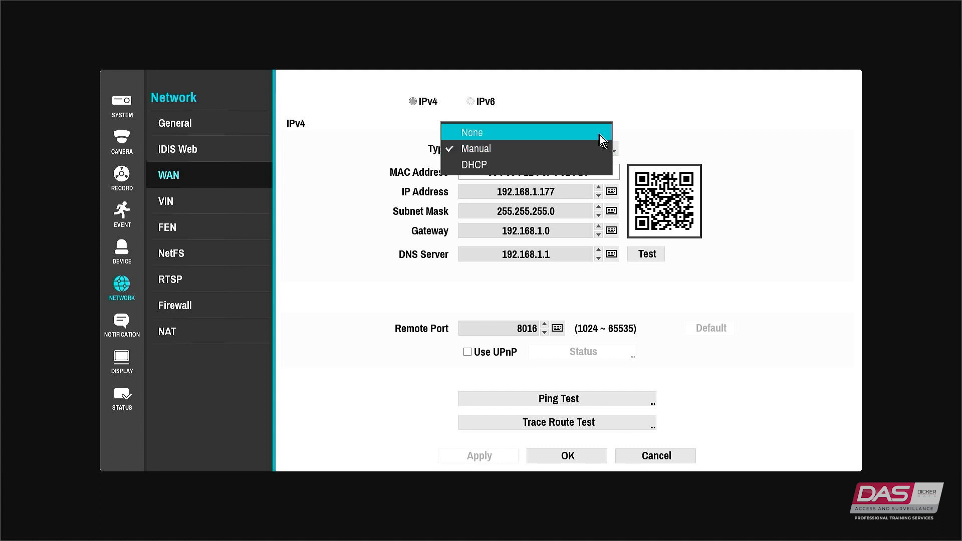
click(472, 132)
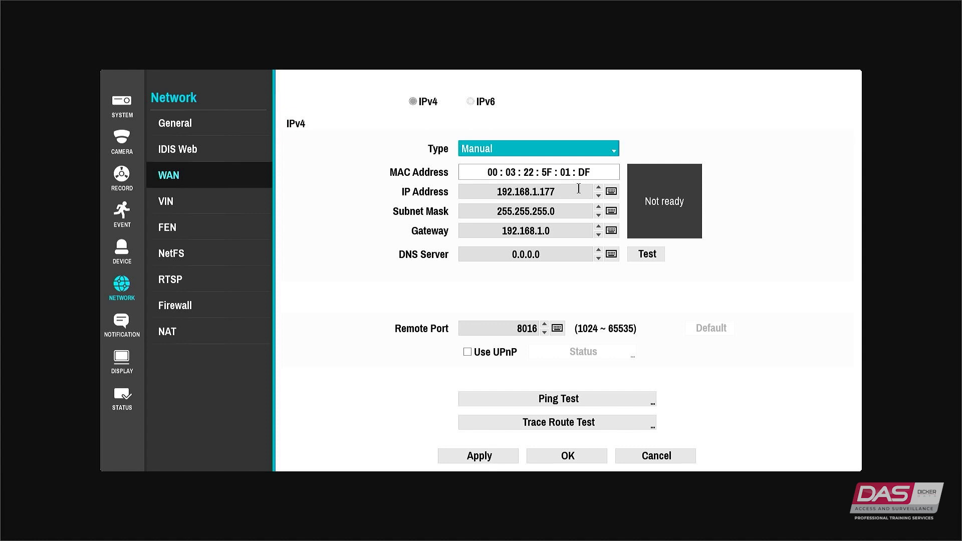
Try DHCP on the WAN, which assigns 192.168.1.119, then return the type to Manual.
click(538, 149)
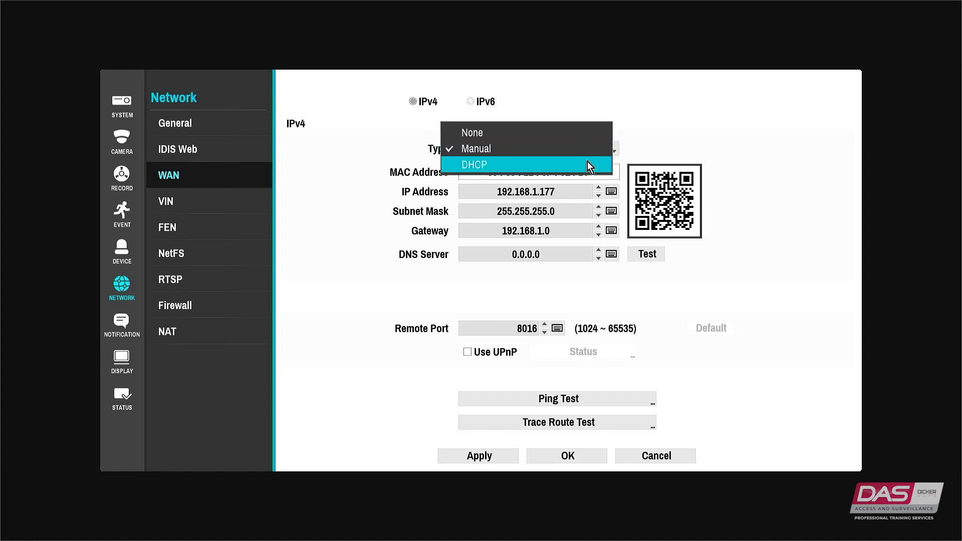
click(474, 165)
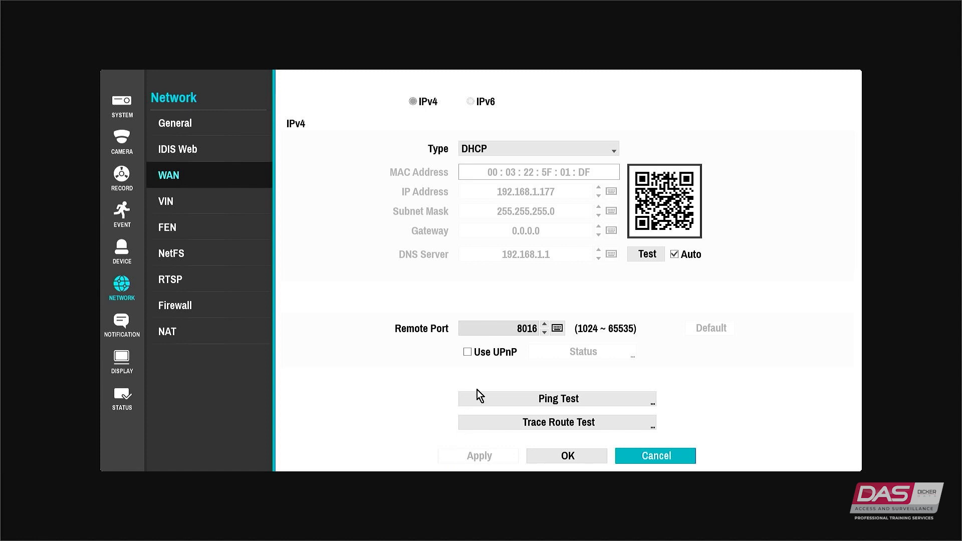
mouse_move(676, 142)
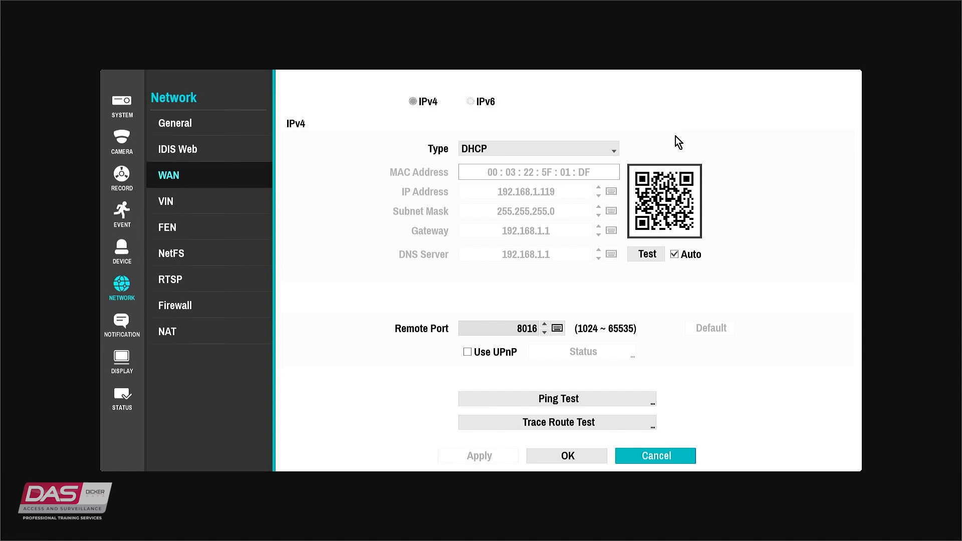
mouse_move(653, 139)
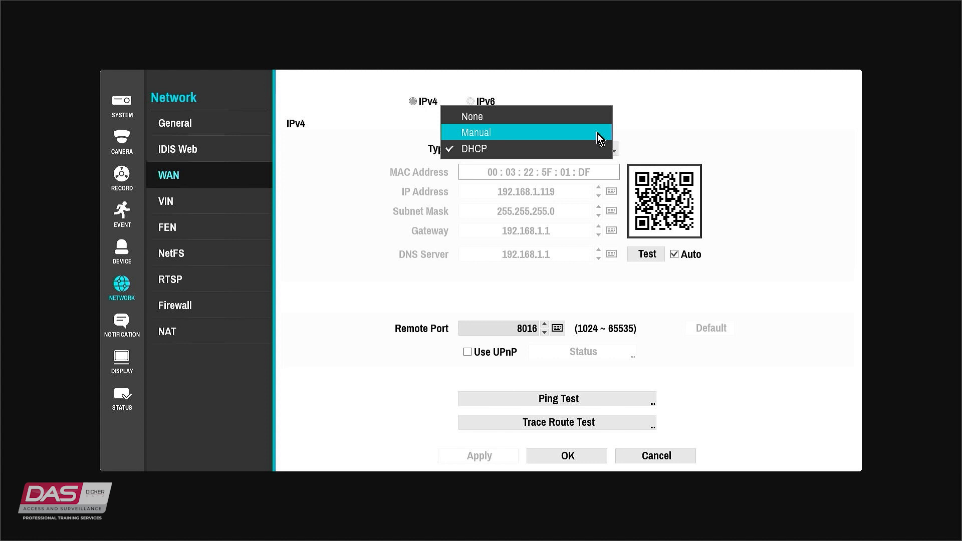
click(476, 132)
text(75)
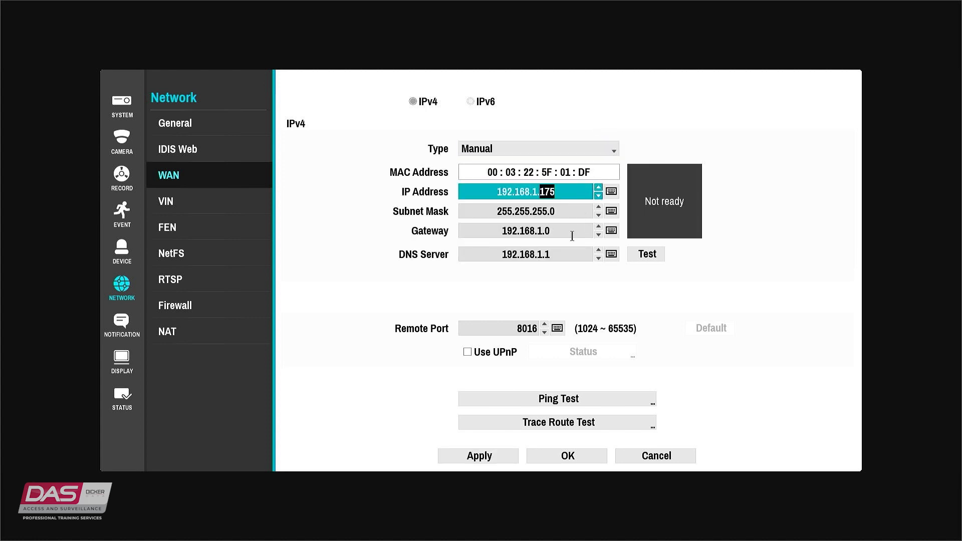
mouse_move(530, 305)
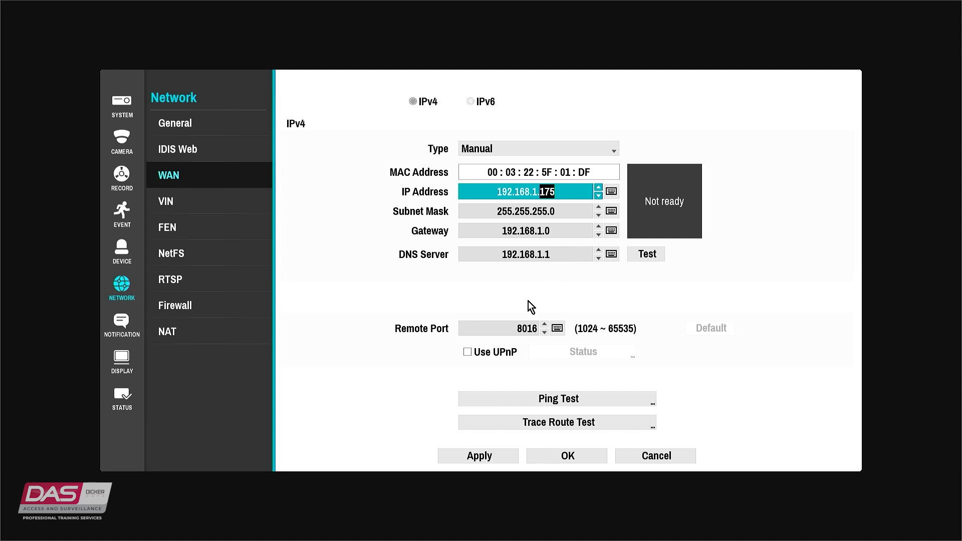
Apply the manual WAN setup: IP 192.168.1.175, gateway 192.168.1.0, DNS 192.168.1.1.
click(478, 455)
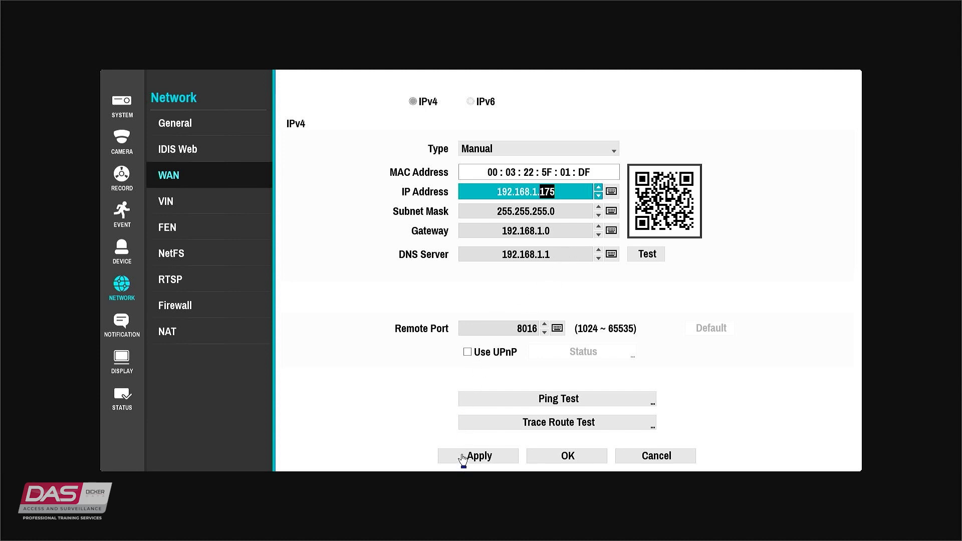
click(477, 455)
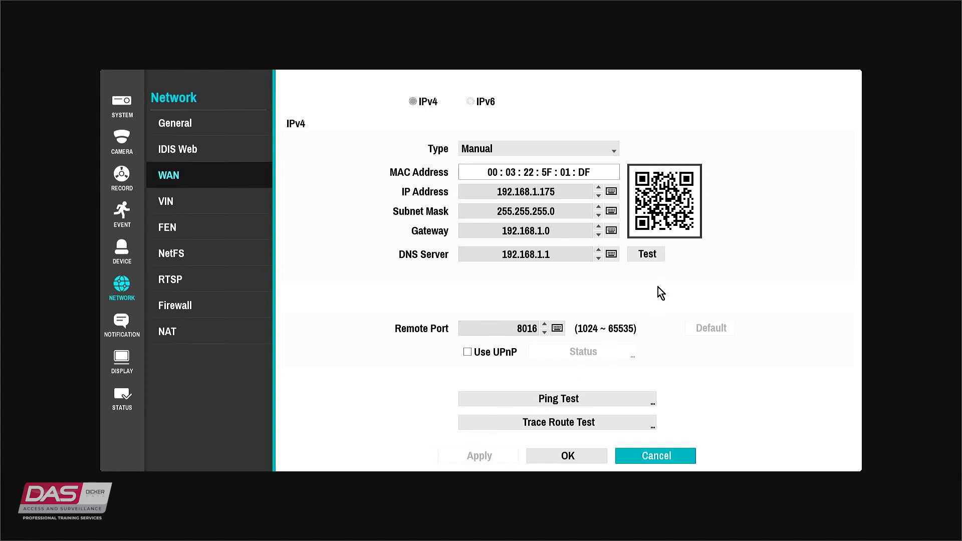
mouse_move(658, 274)
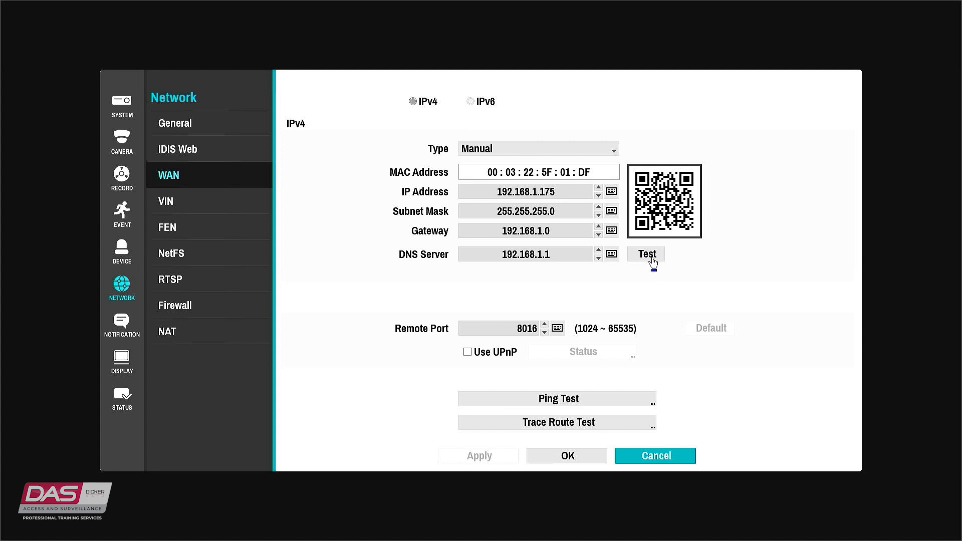
Confirm DNS server 192.168.1.1 is working, then bring up the Firewall page.
click(646, 254)
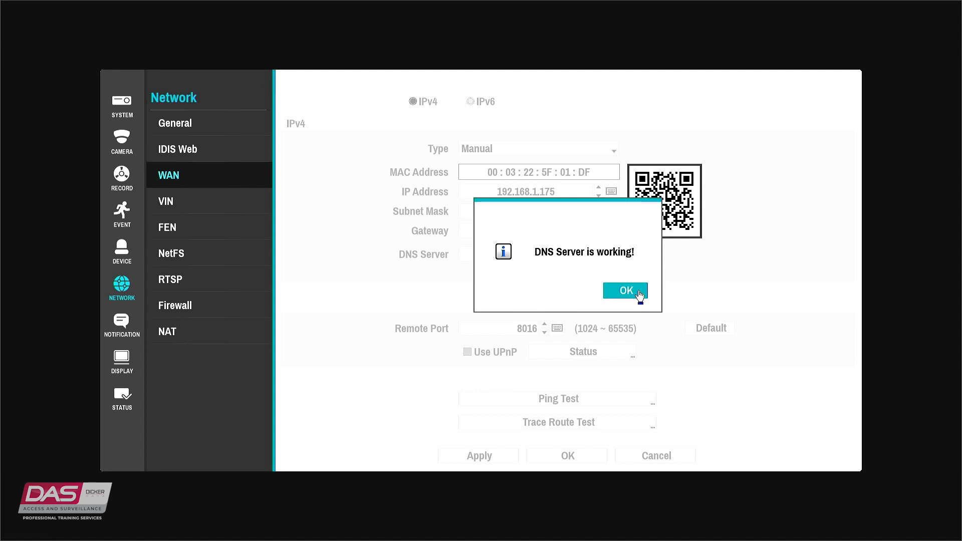
click(625, 290)
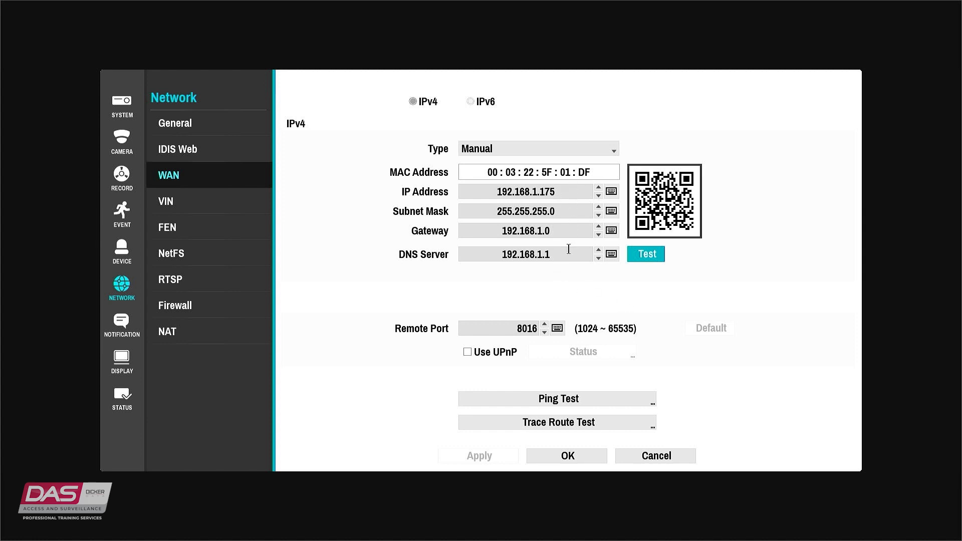
mouse_move(208, 313)
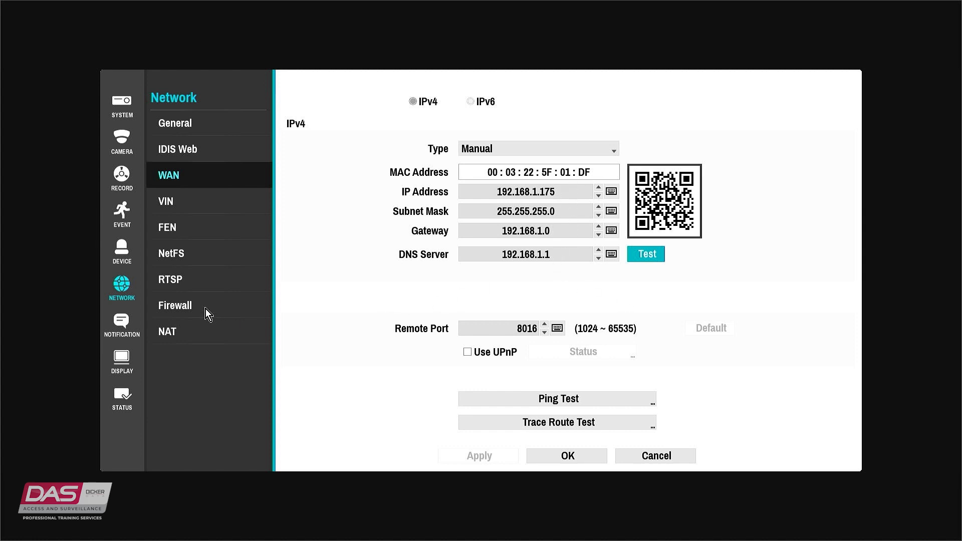
click(175, 305)
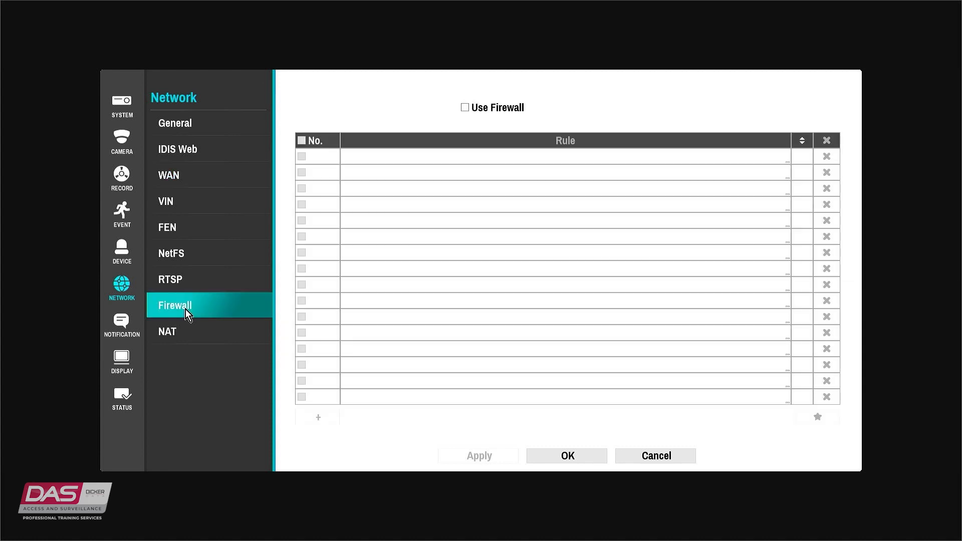